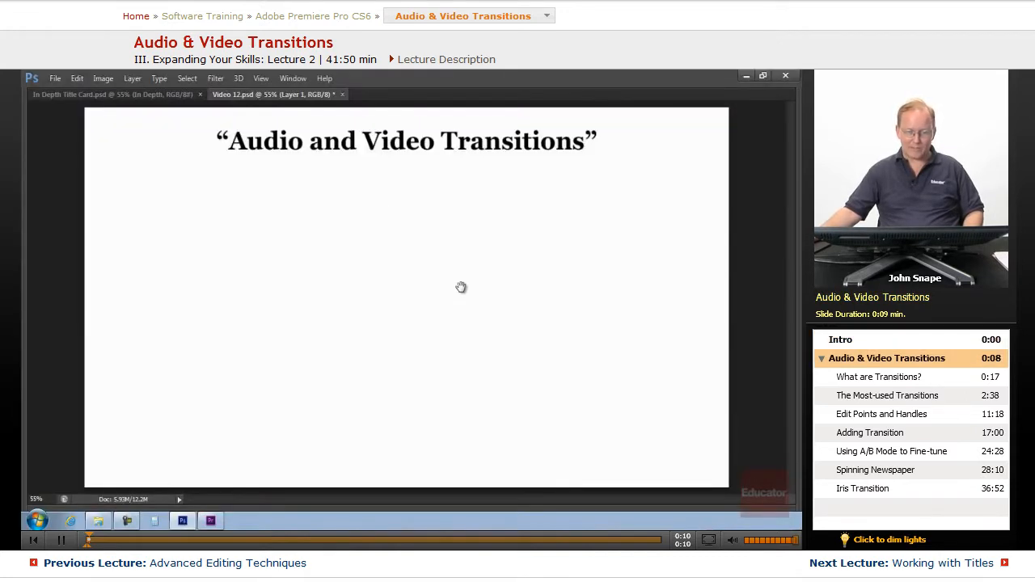
{"action": "mouse_move", "coordinate": [511, 162]}
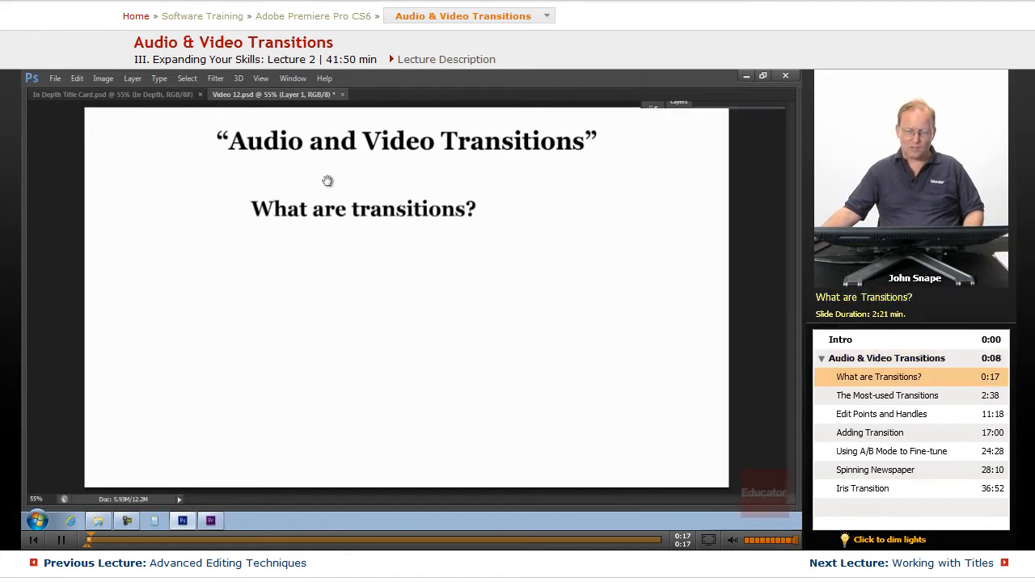
{"action": "mouse_move", "coordinate": [500, 261]}
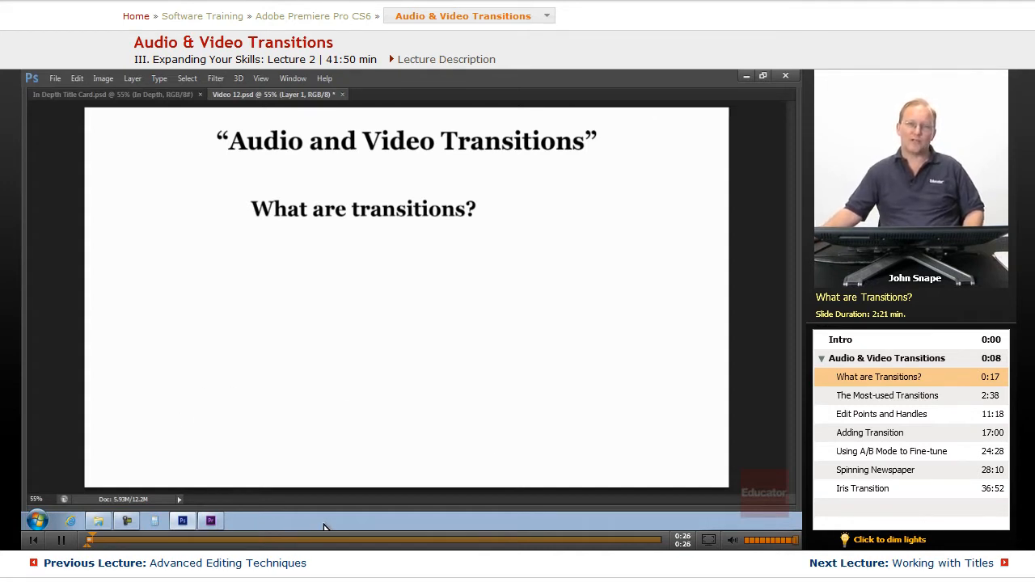
Step: Switch to Premiere Pro and scroll the Groceries timeline to read transitions like Iris Round and Barn Doors
{"action": "left_click", "coordinate": [211, 520]}
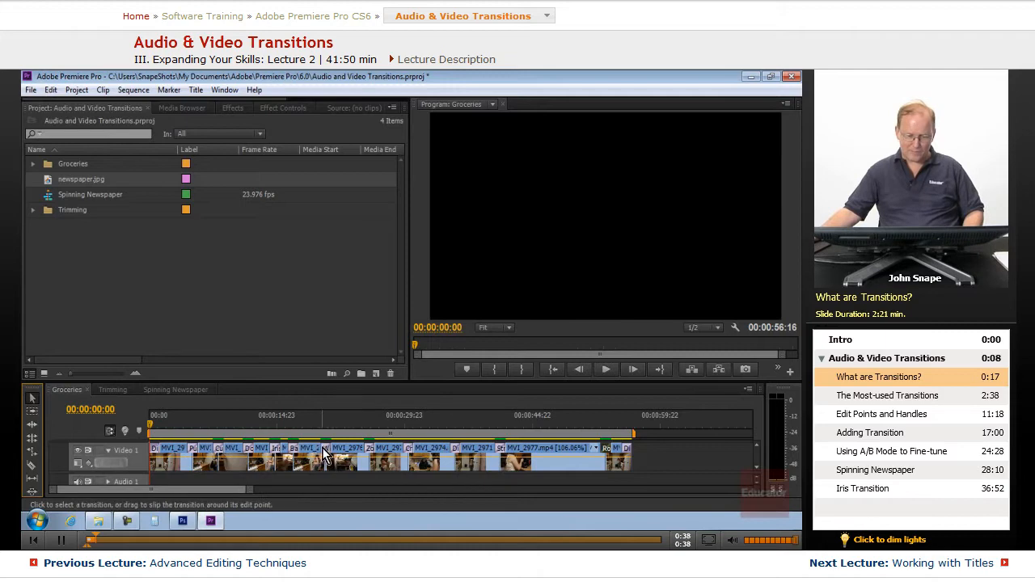
{"action": "mouse_move", "coordinate": [223, 458]}
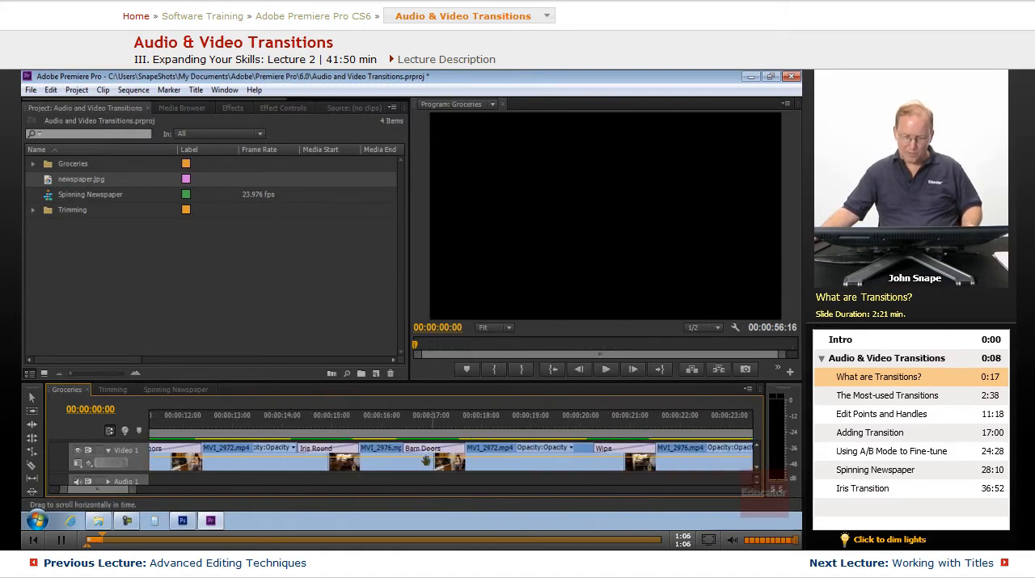
{"action": "scroll", "scroll_direction": "right", "scroll_amount": 3}
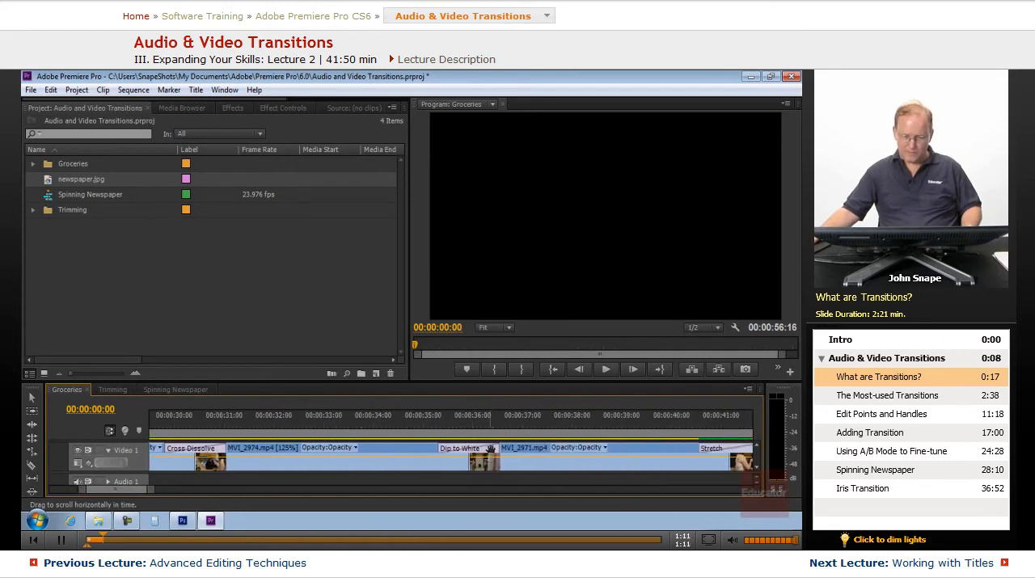
{"action": "scroll", "scroll_direction": "right", "scroll_amount": 3}
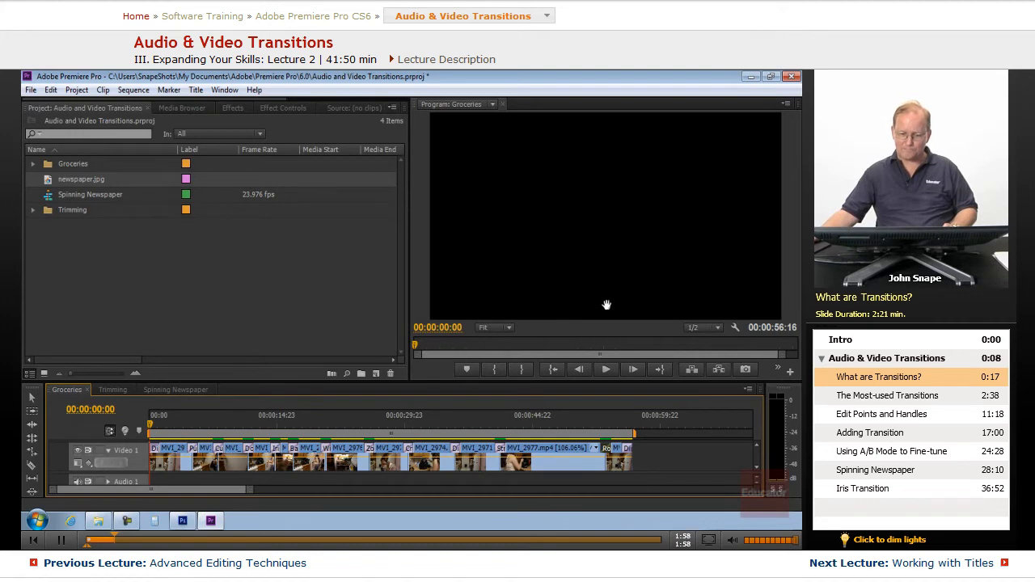
Step: Scrub the Groceries sequence playhead to about 00:00:17:08 to preview a transition
{"action": "left_click", "coordinate": [605, 369]}
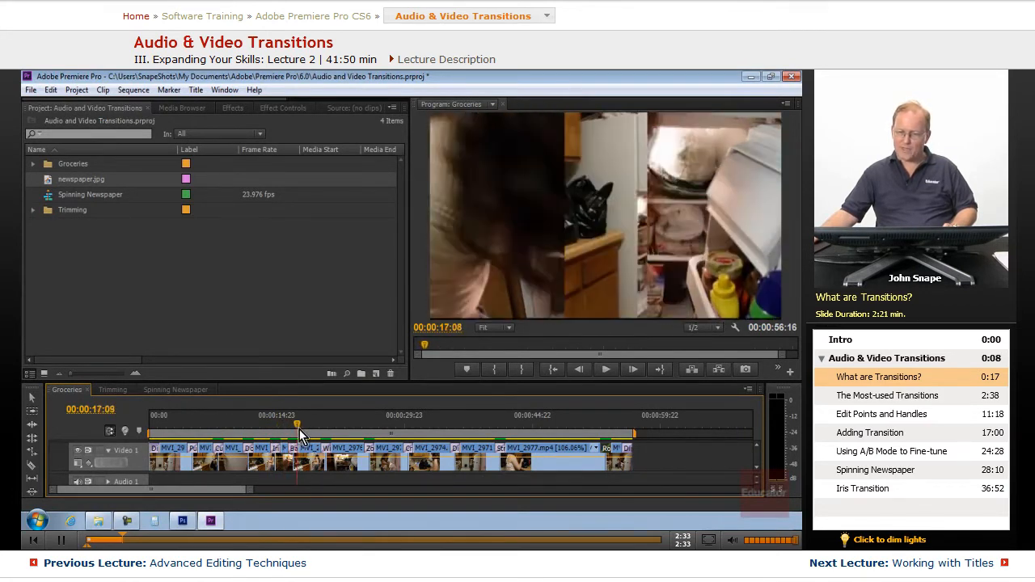
{"action": "left_click_drag", "start_coordinate": [298, 425], "coordinate": [283, 425]}
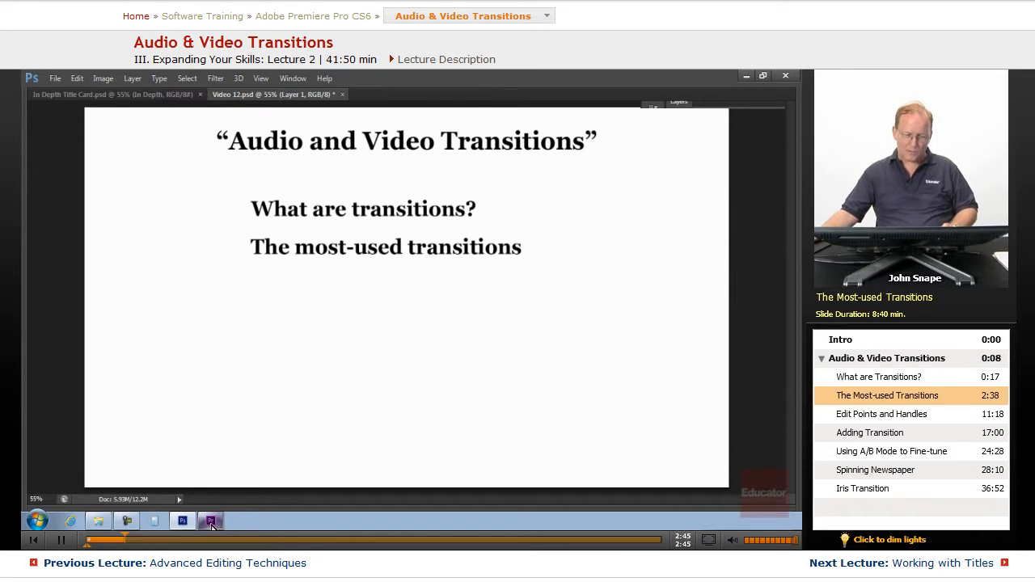
Step: Bring Premiere Pro's Groceries timeline back in front via the taskbar icon
{"action": "left_click", "coordinate": [210, 521]}
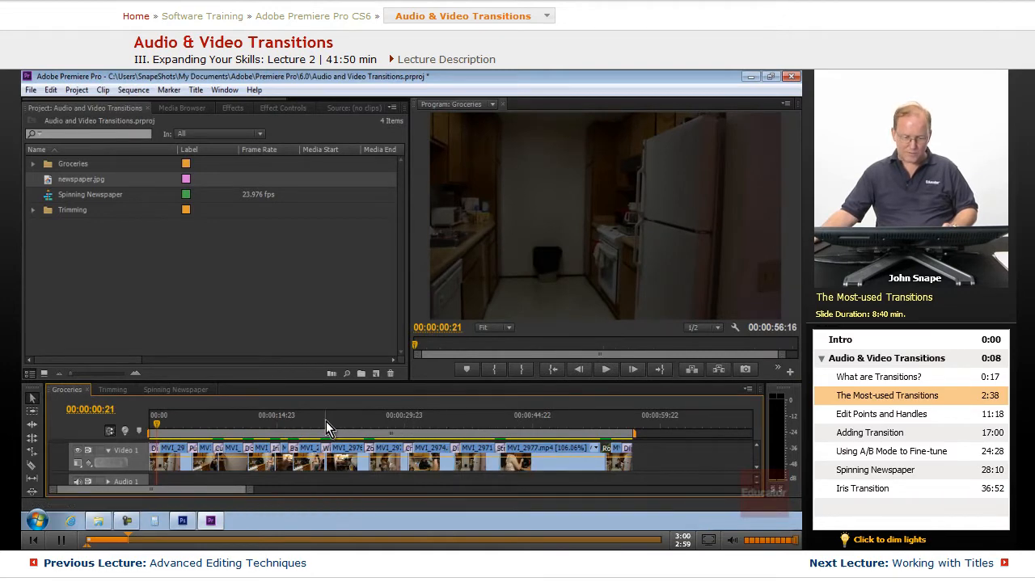
Step: Scrub the playhead between about 7 and 35 seconds over the Video 1 transitions, ending near 14 seconds
{"action": "left_click", "coordinate": [355, 420]}
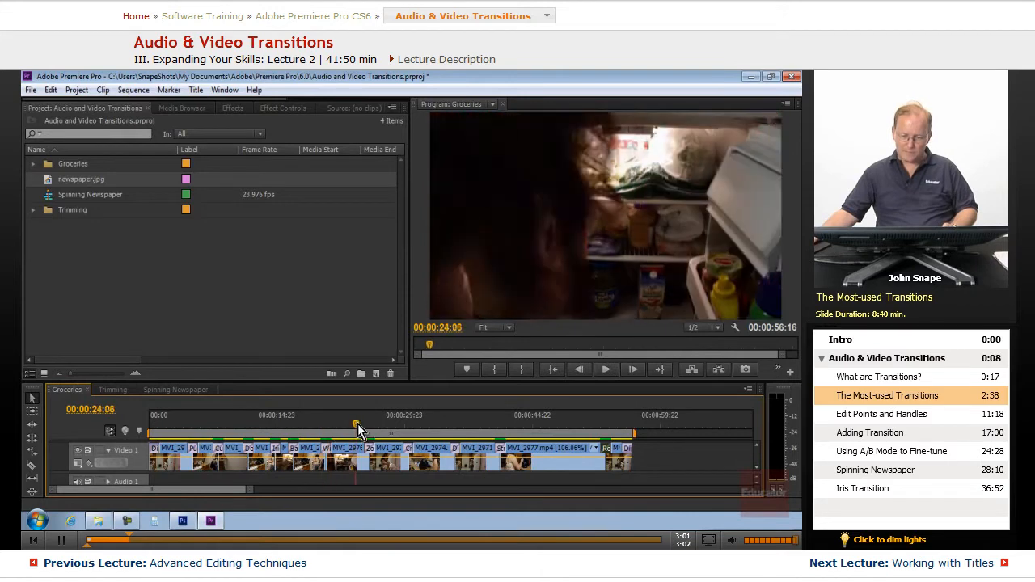
{"action": "left_click_drag", "start_coordinate": [356, 427], "coordinate": [436, 426]}
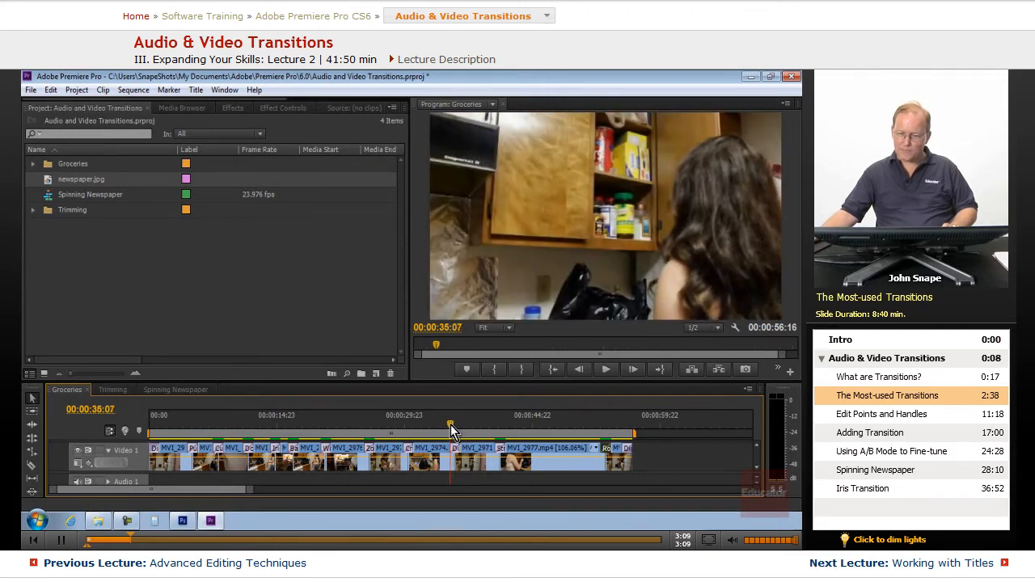
{"action": "left_click_drag", "start_coordinate": [450, 426], "coordinate": [461, 426]}
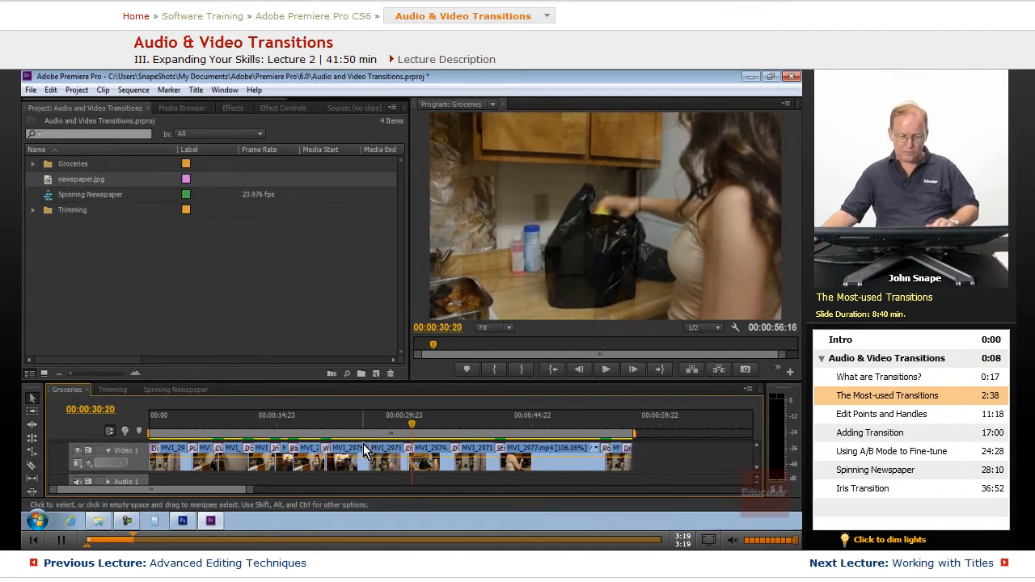
{"action": "left_click_drag", "start_coordinate": [413, 424], "coordinate": [374, 425]}
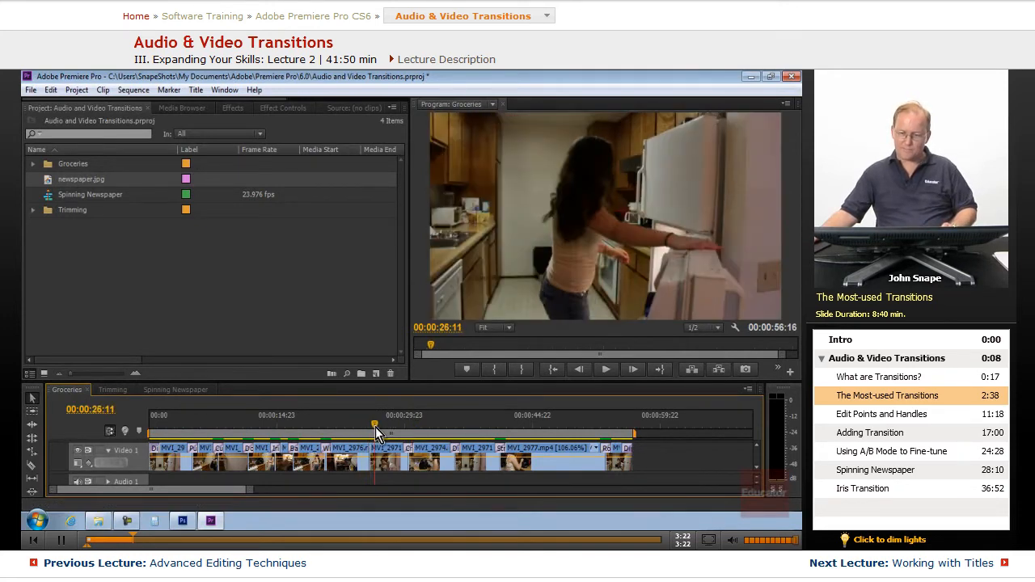
{"action": "left_click_drag", "start_coordinate": [375, 425], "coordinate": [368, 424]}
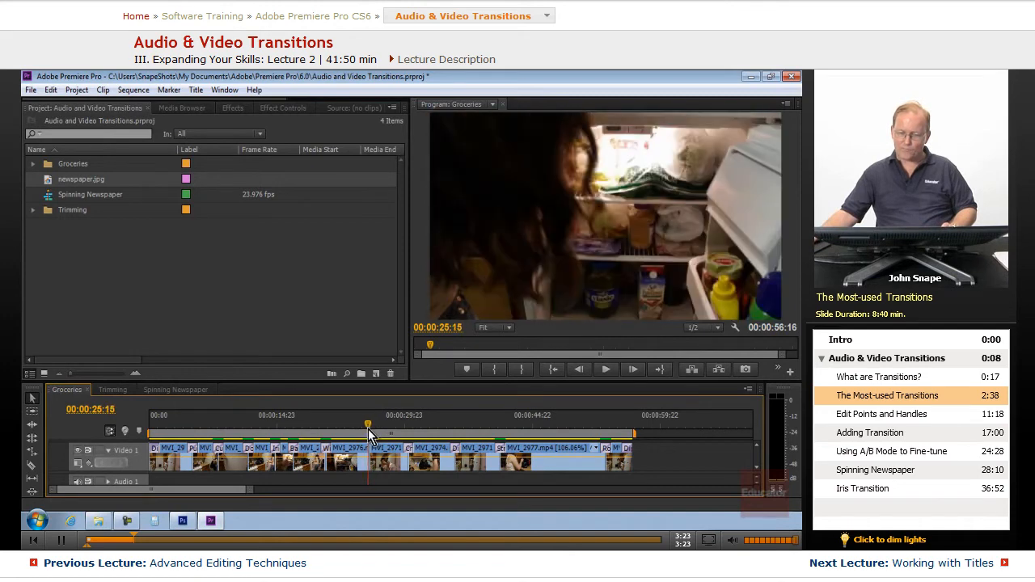
{"action": "left_click_drag", "start_coordinate": [367, 424], "coordinate": [372, 424]}
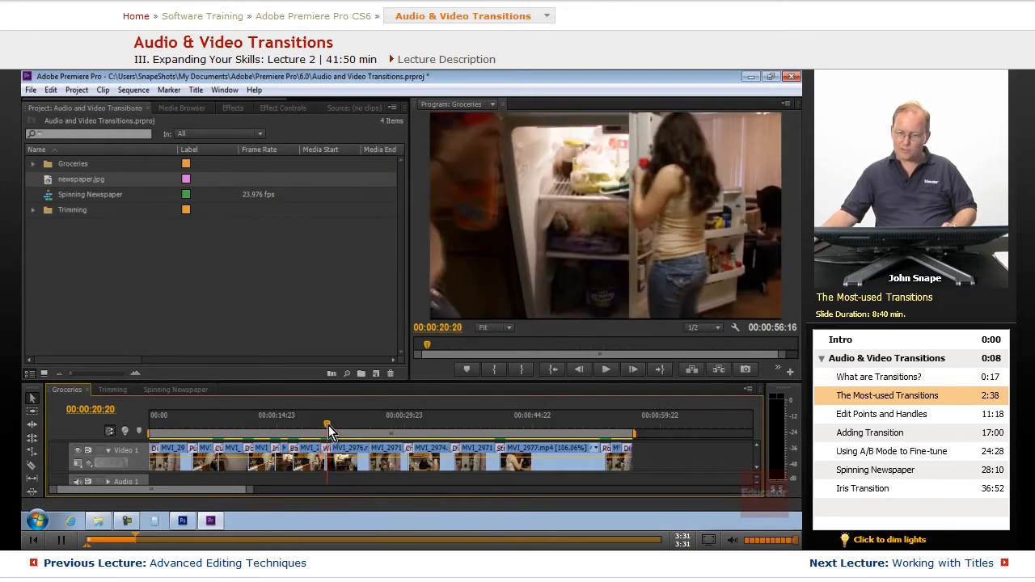
{"action": "left_click_drag", "start_coordinate": [327, 426], "coordinate": [282, 426]}
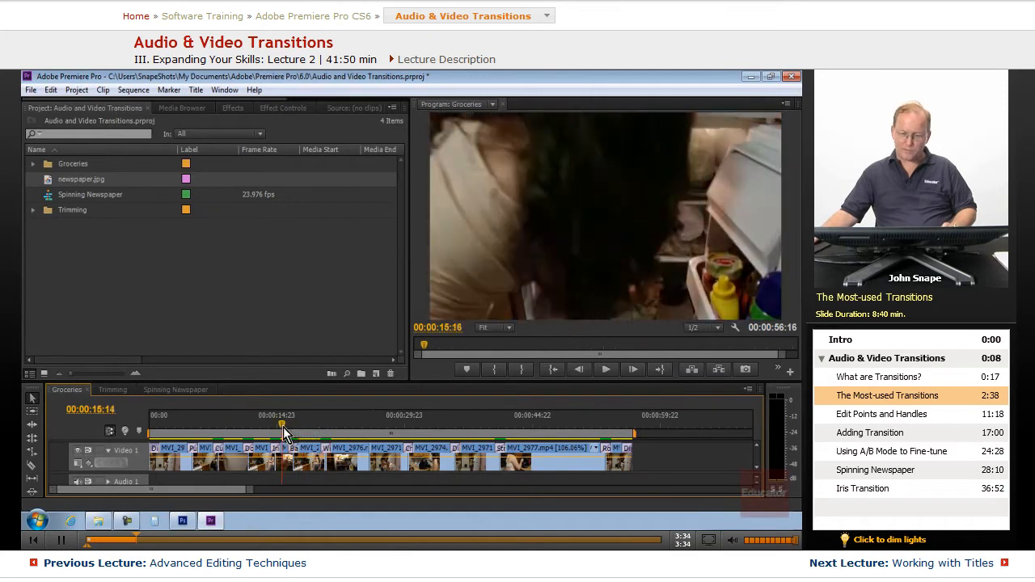
{"action": "left_click_drag", "start_coordinate": [283, 424], "coordinate": [217, 425]}
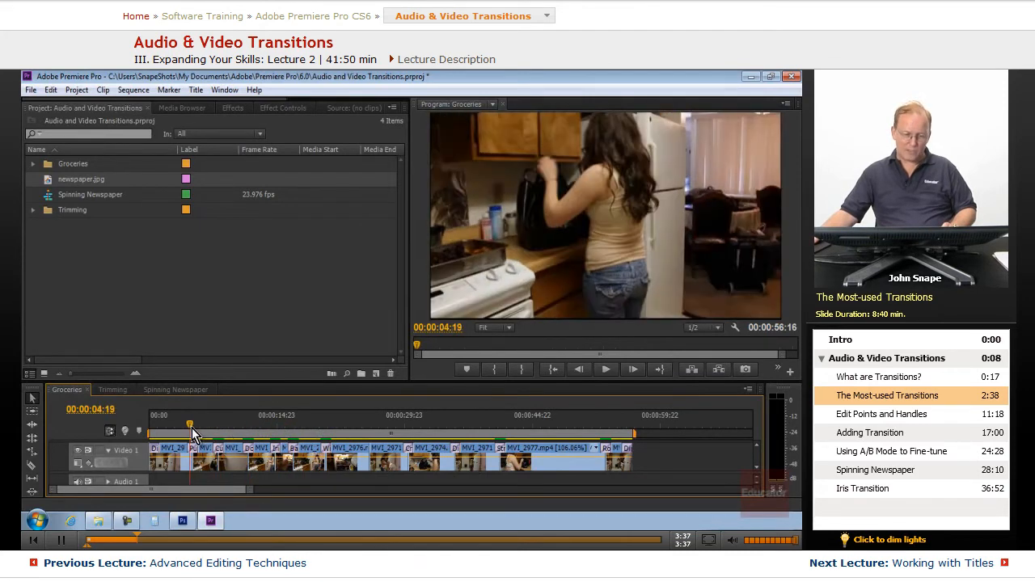
{"action": "left_click_drag", "start_coordinate": [190, 424], "coordinate": [211, 425]}
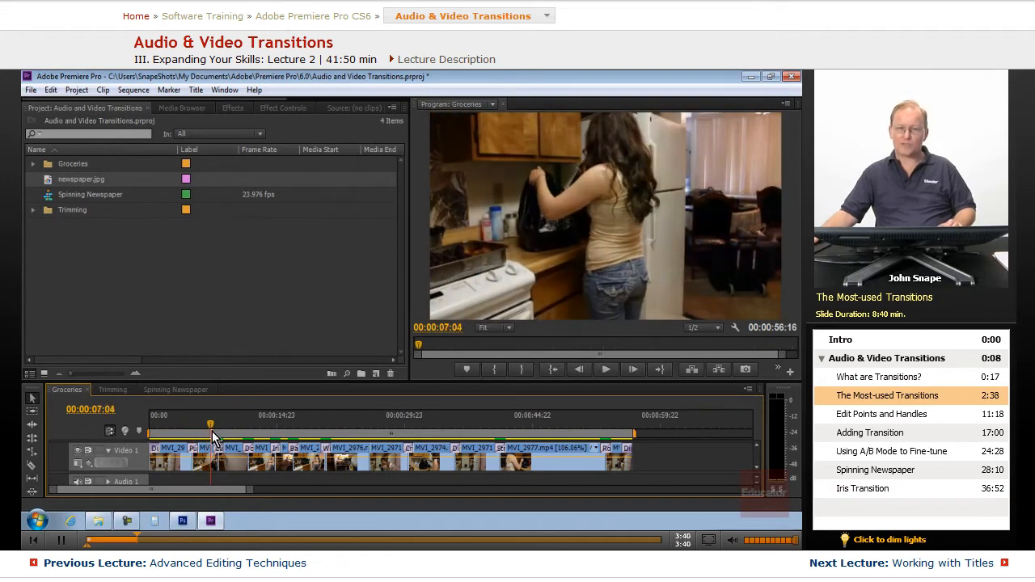
{"action": "left_click_drag", "start_coordinate": [211, 424], "coordinate": [196, 424]}
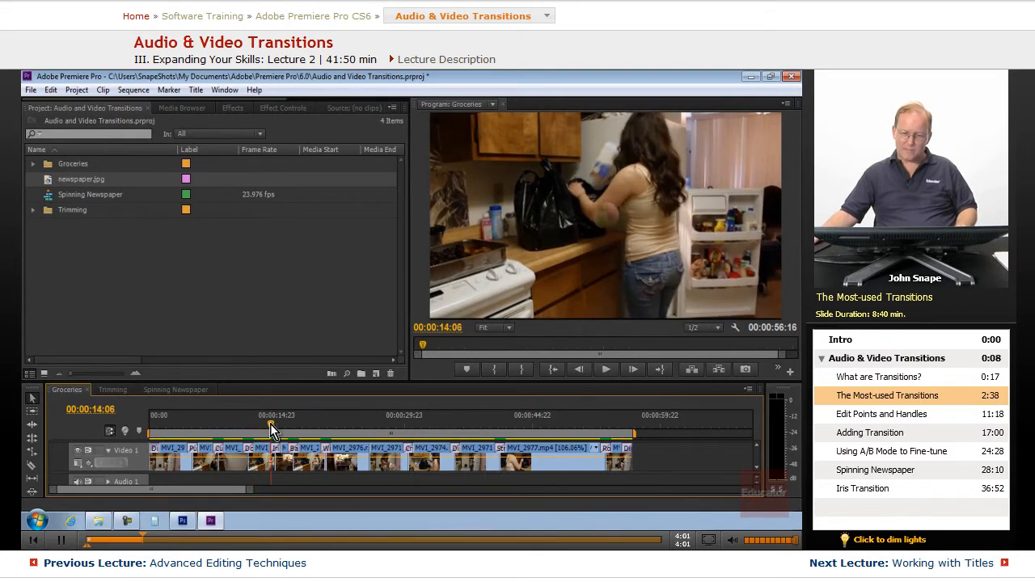
Step: Park the playhead at 00:00:14:13, midway through the Iris Round transition
{"action": "left_click", "coordinate": [282, 429]}
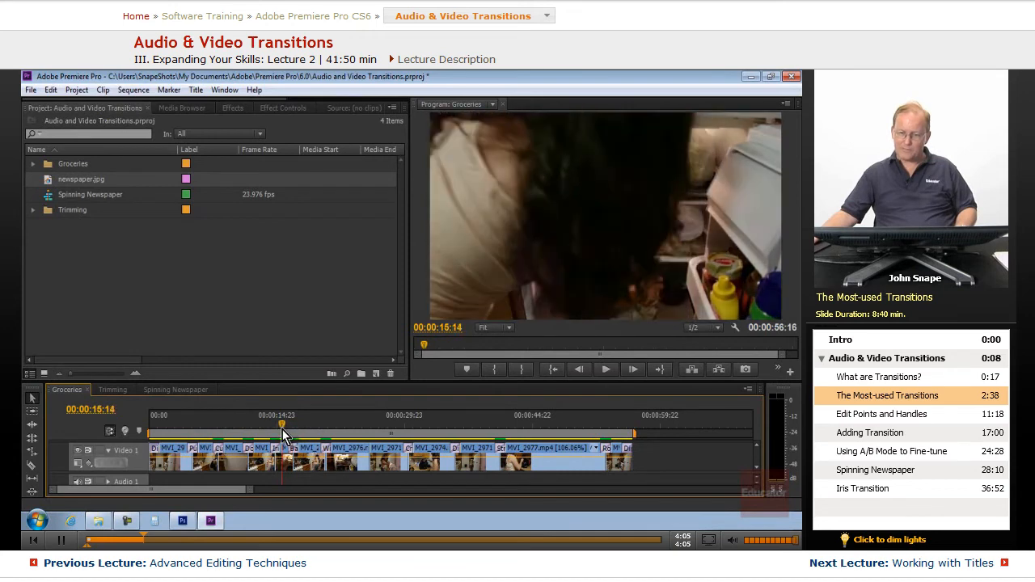
{"action": "left_click_drag", "start_coordinate": [281, 424], "coordinate": [329, 425]}
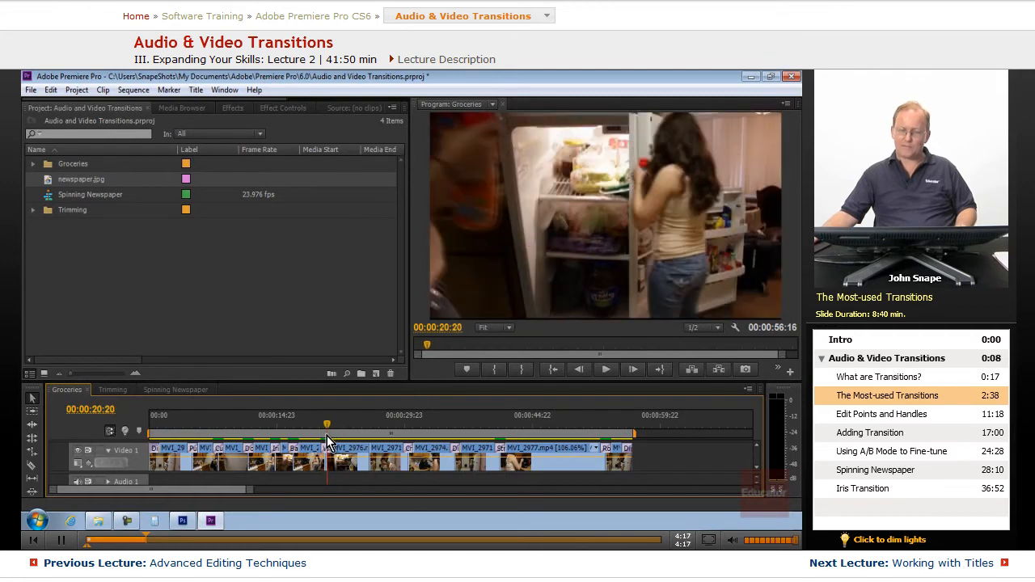
{"action": "mouse_move", "coordinate": [329, 441]}
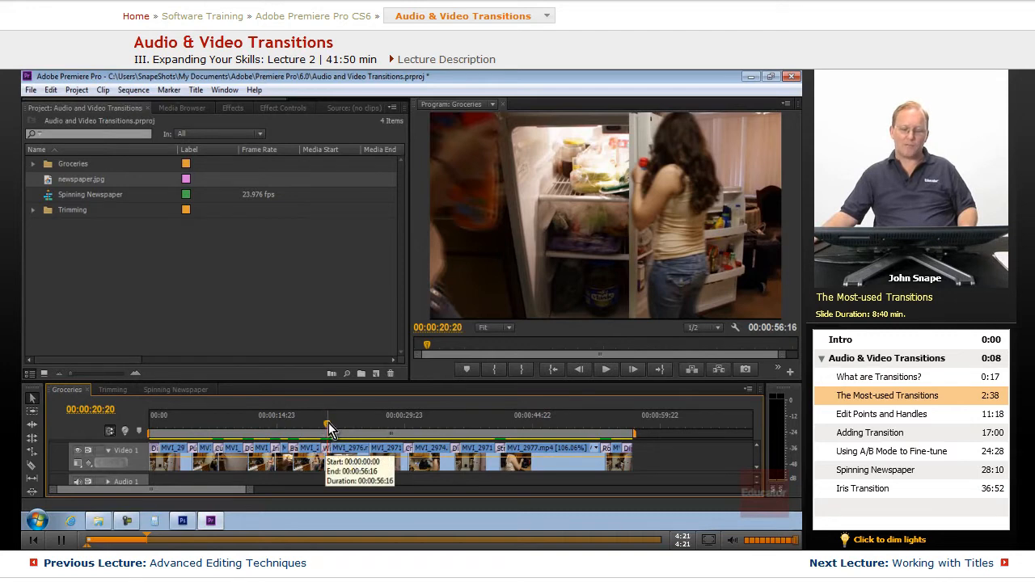
{"action": "left_click", "coordinate": [322, 426]}
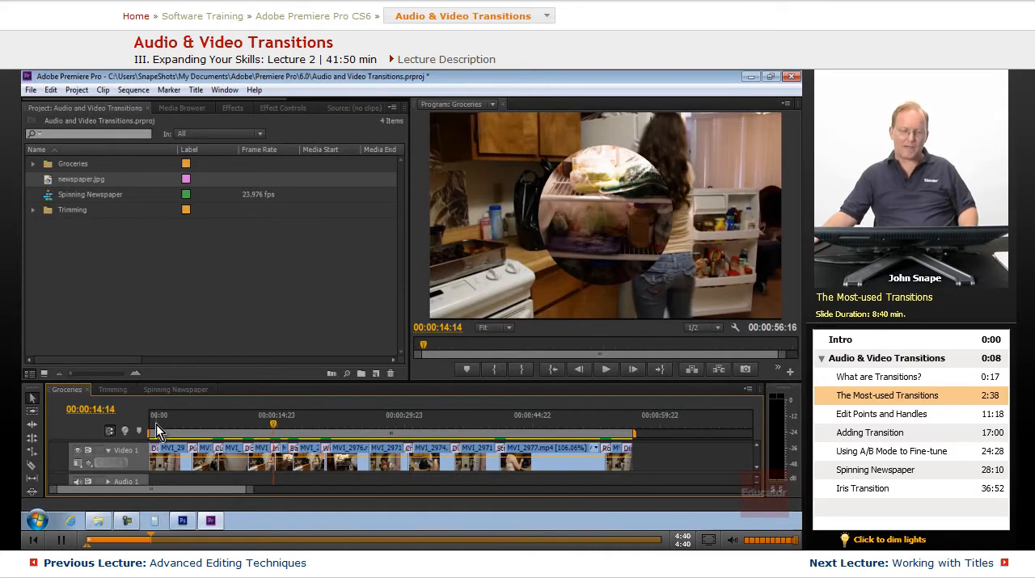
{"action": "mouse_move", "coordinate": [352, 443]}
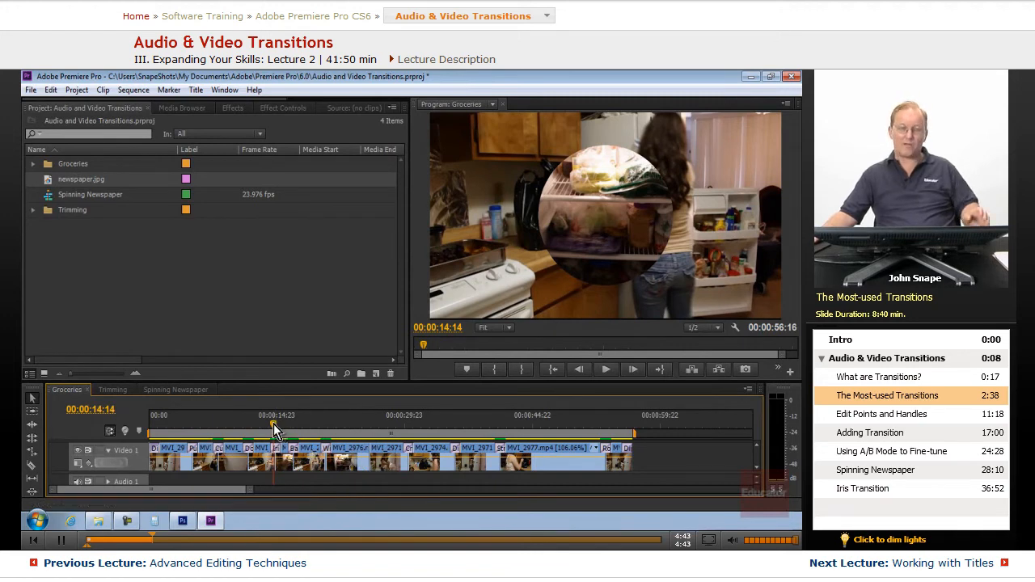
{"action": "left_click_drag", "start_coordinate": [273, 425], "coordinate": [246, 424]}
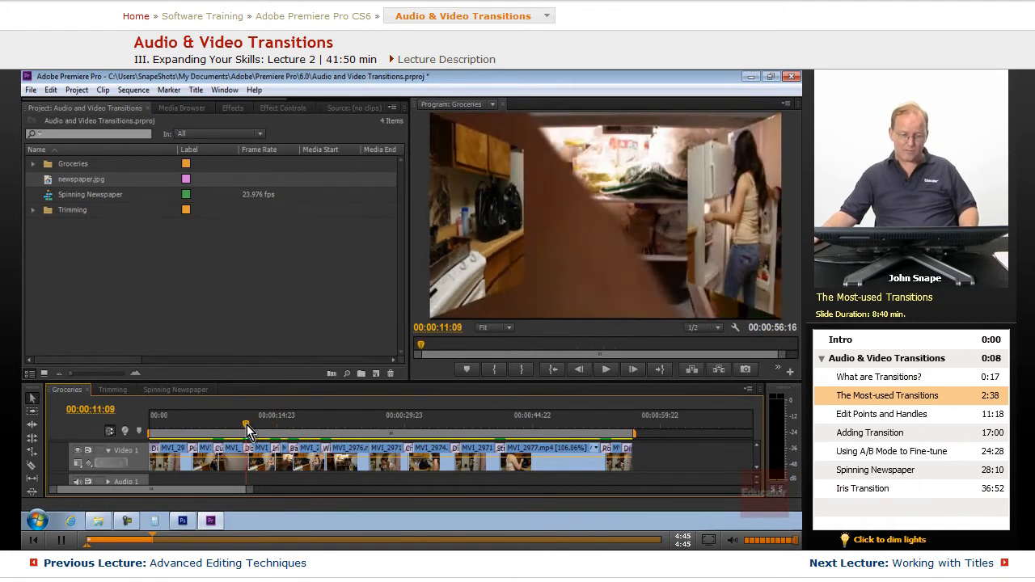
{"action": "left_click_drag", "start_coordinate": [247, 425], "coordinate": [275, 424]}
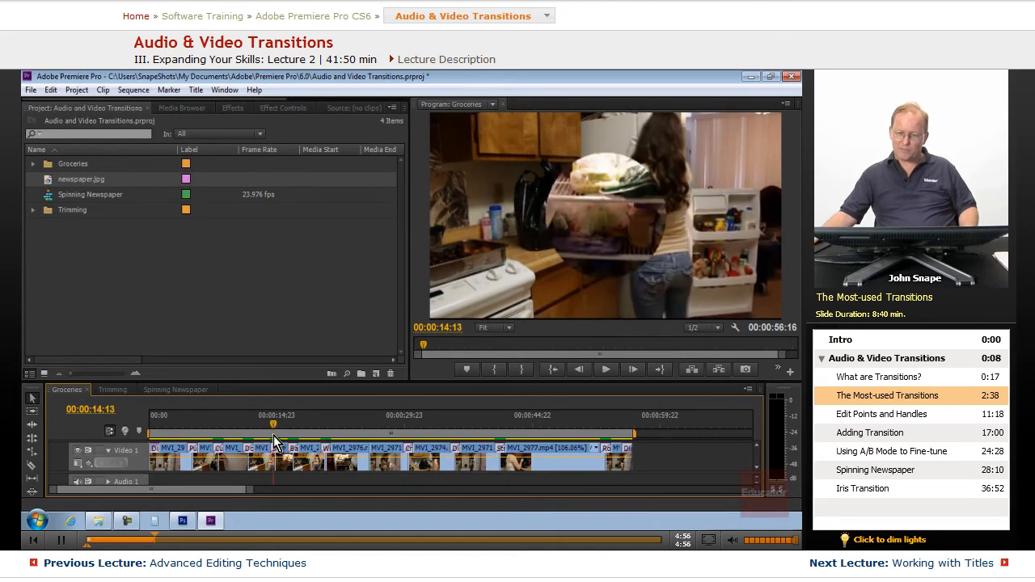
{"action": "mouse_move", "coordinate": [644, 216]}
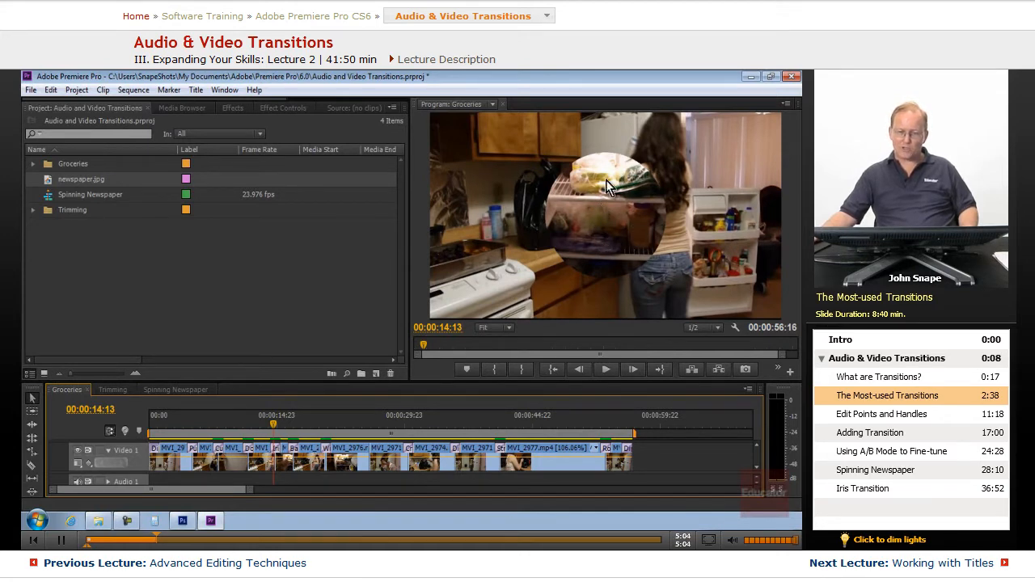
{"action": "mouse_move", "coordinate": [616, 212]}
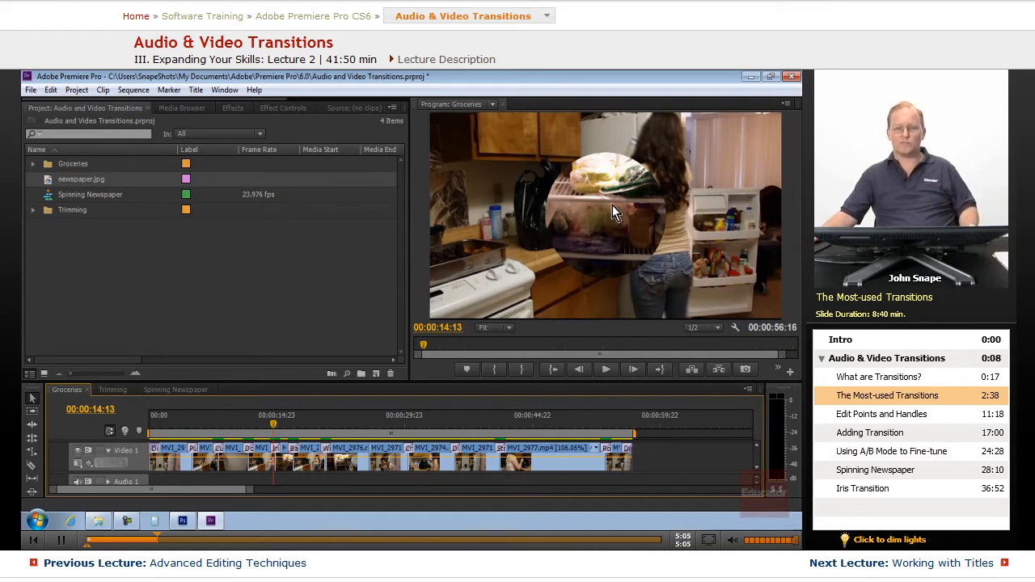
{"action": "mouse_move", "coordinate": [278, 224]}
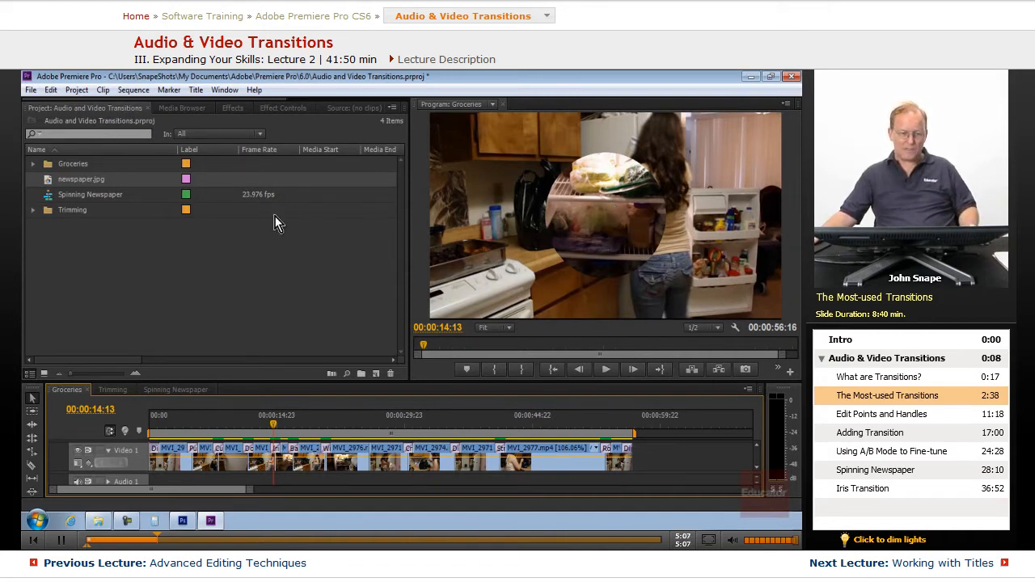
Step: Select the Iris Round transition between the refrigerator clips to load it into Effect Controls
{"action": "left_click", "coordinate": [283, 107]}
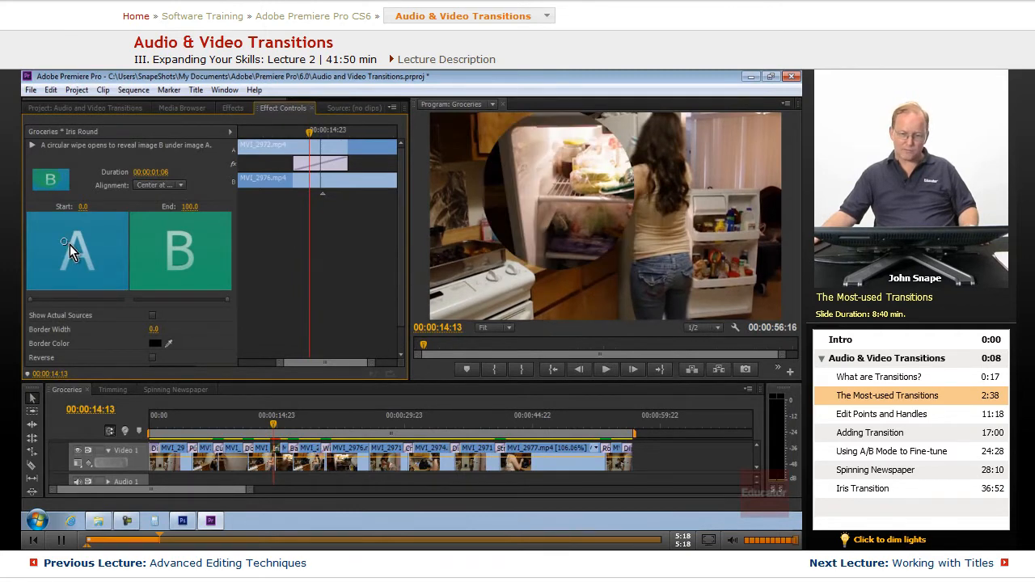
{"action": "mouse_move", "coordinate": [57, 243]}
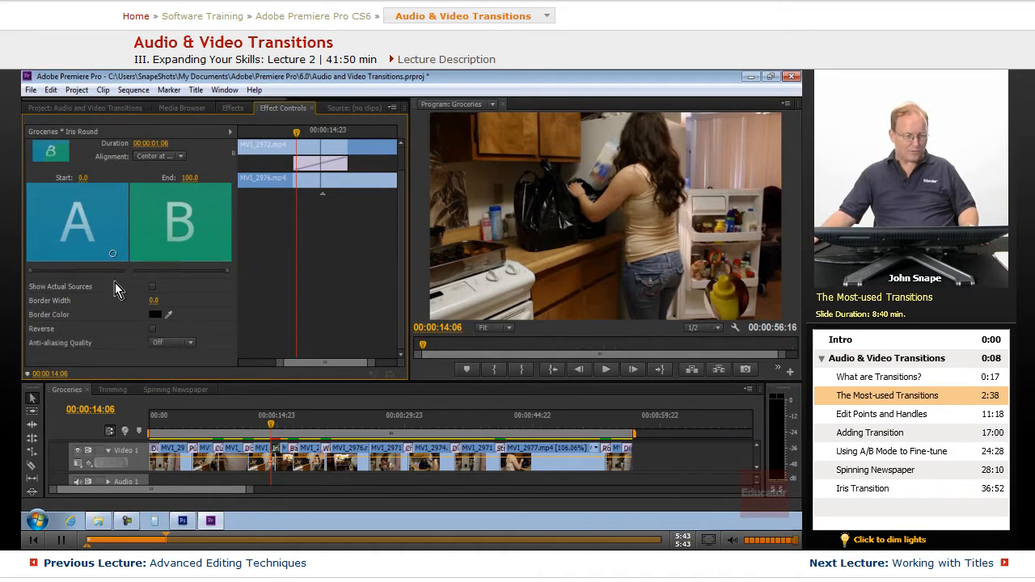
Step: Turn on Show Actual Sources for the Iris Round transition
{"action": "left_click", "coordinate": [153, 286]}
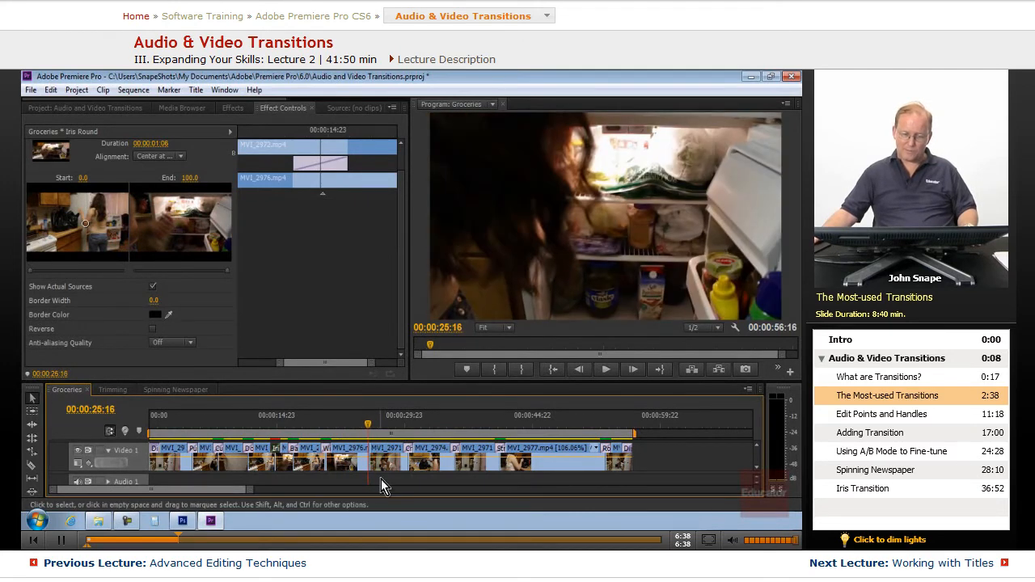
{"action": "mouse_move", "coordinate": [394, 478]}
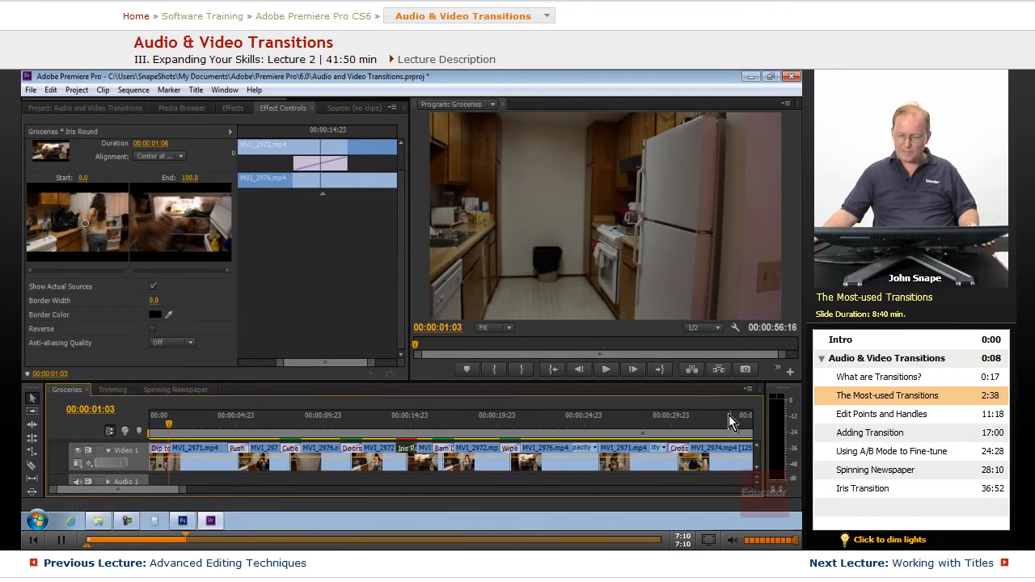
{"action": "left_click", "coordinate": [671, 428]}
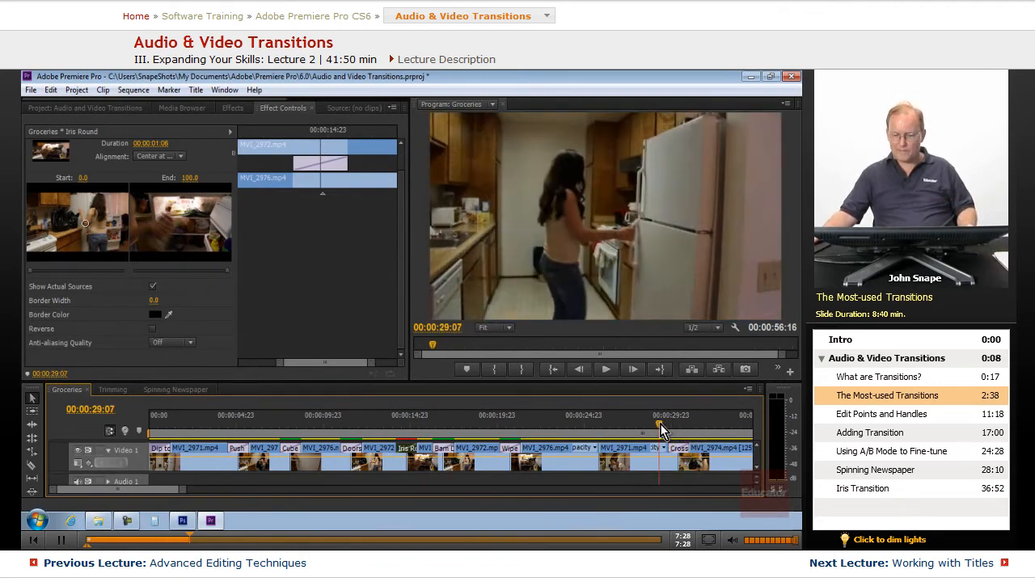
{"action": "left_click", "coordinate": [663, 426]}
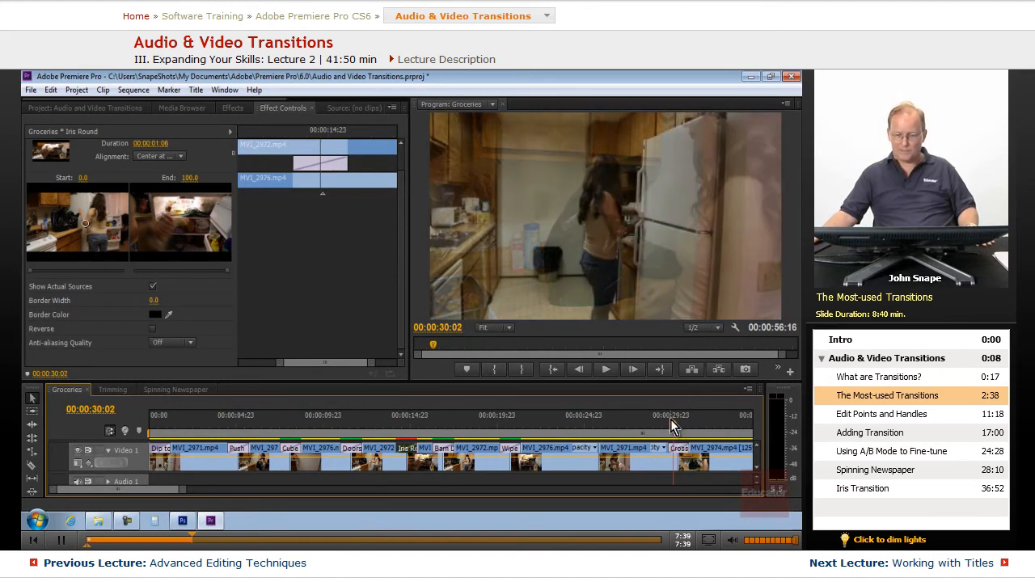
{"action": "left_click", "coordinate": [152, 431]}
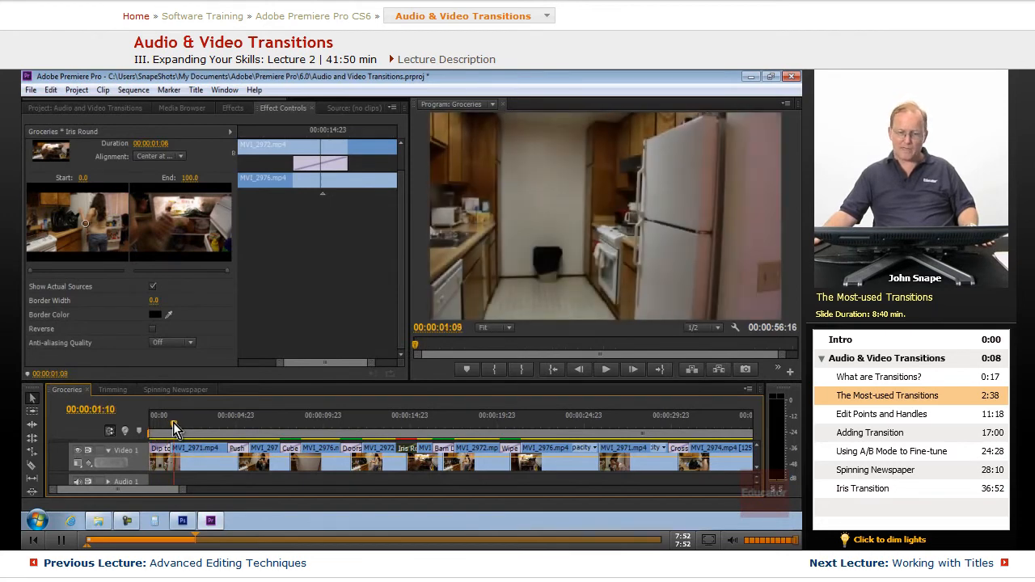
{"action": "left_click", "coordinate": [355, 424]}
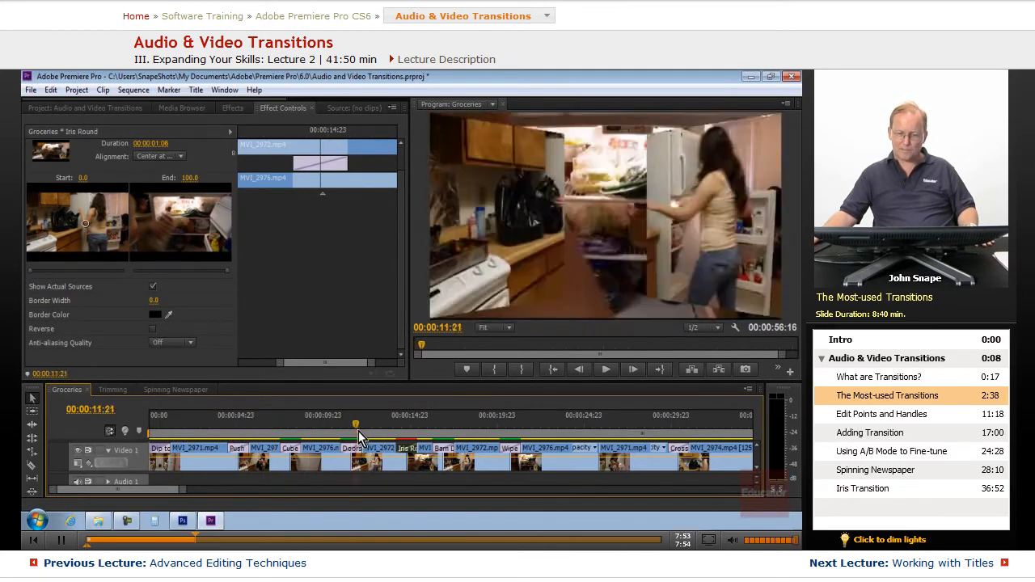
{"action": "left_click", "coordinate": [576, 424]}
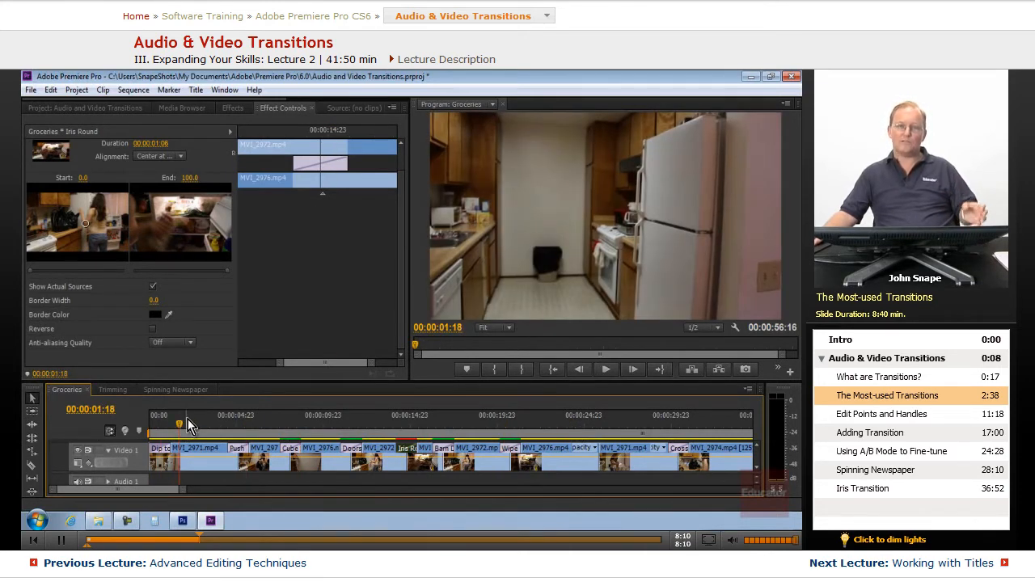
{"action": "mouse_move", "coordinate": [201, 423]}
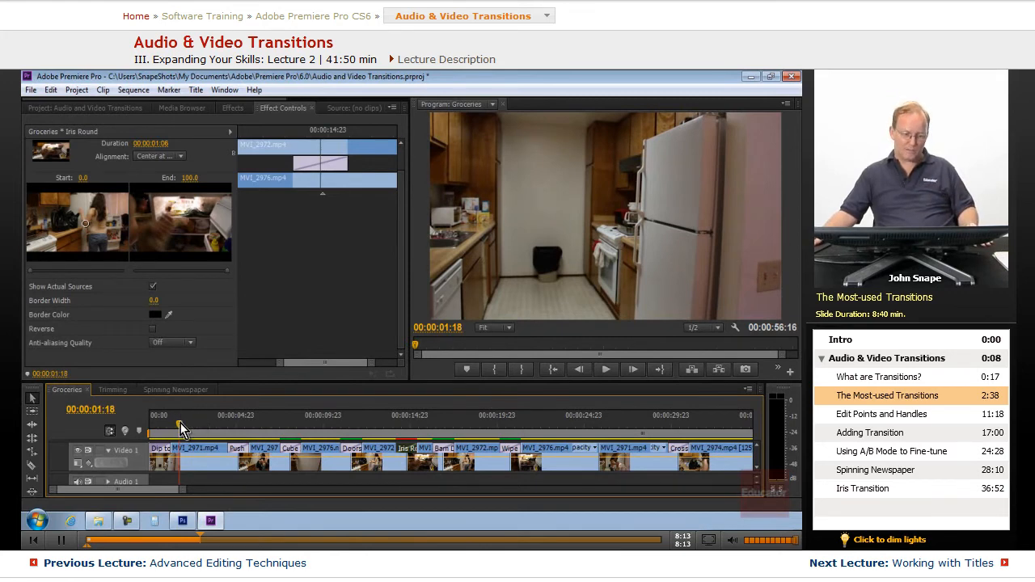
{"action": "left_click", "coordinate": [667, 416]}
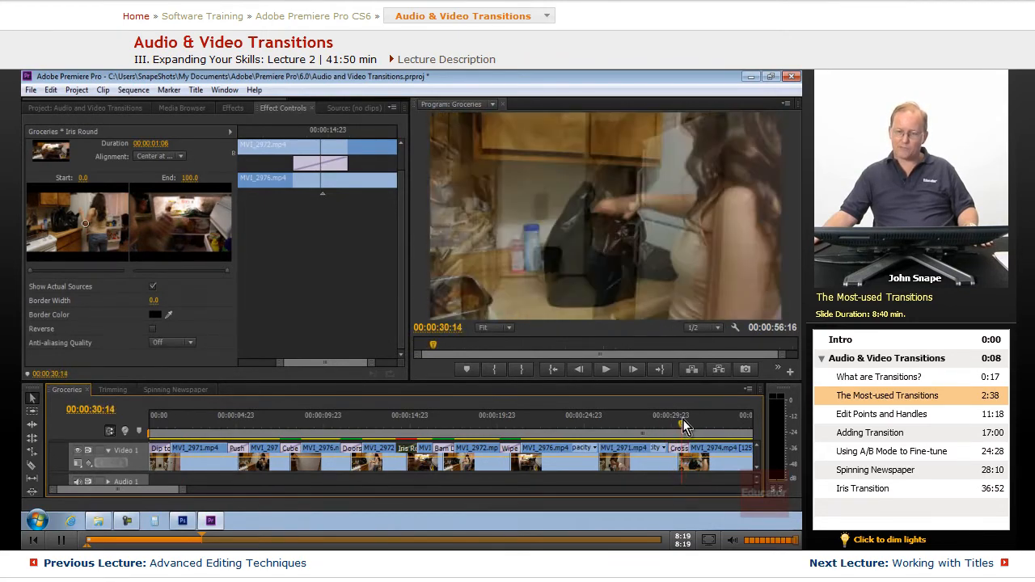
{"action": "left_click", "coordinate": [151, 431]}
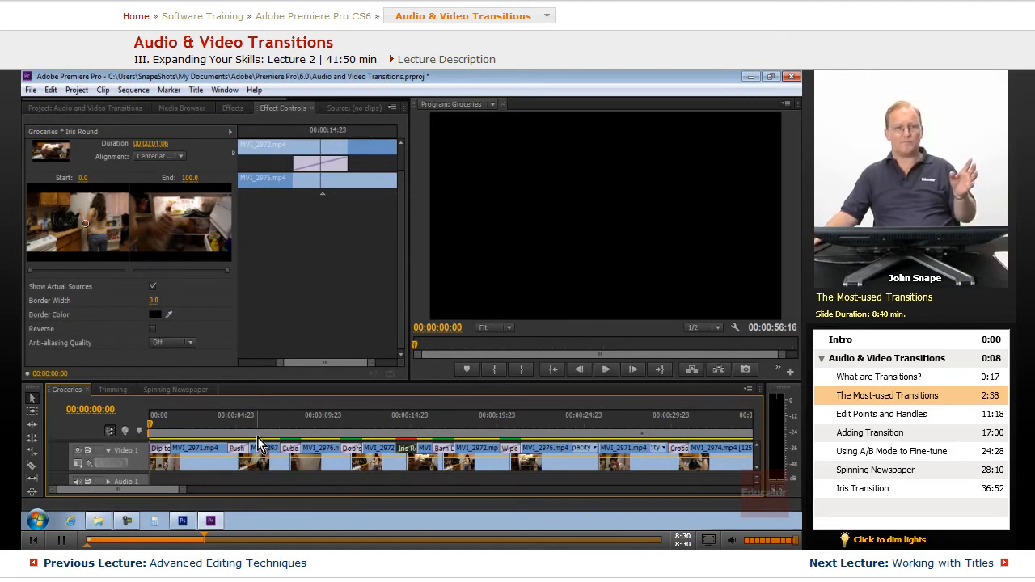
{"action": "mouse_move", "coordinate": [260, 443]}
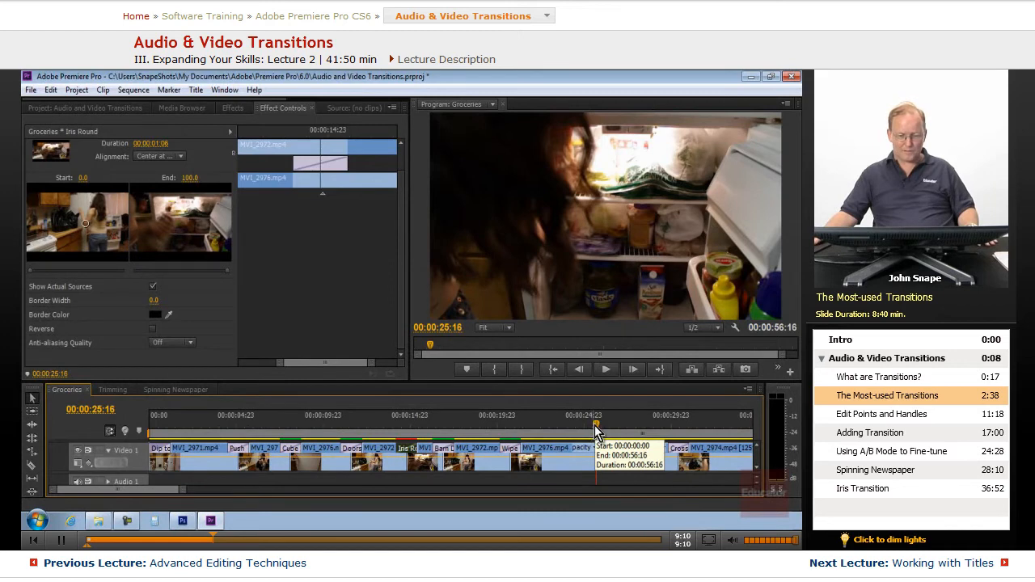
{"action": "left_click_drag", "start_coordinate": [595, 424], "coordinate": [497, 425]}
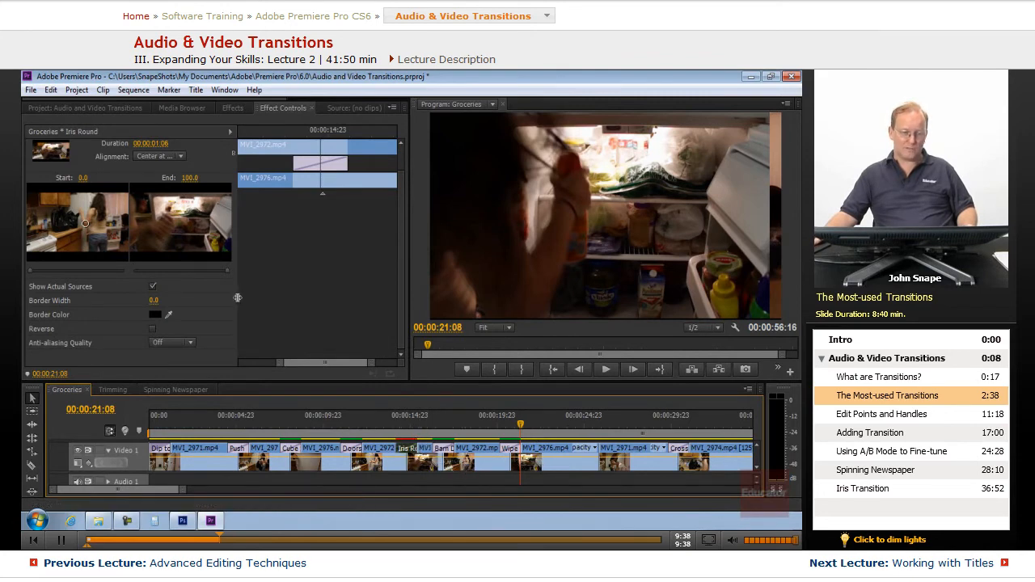
Step: Open Edit > Preferences > General
{"action": "left_click", "coordinate": [51, 90]}
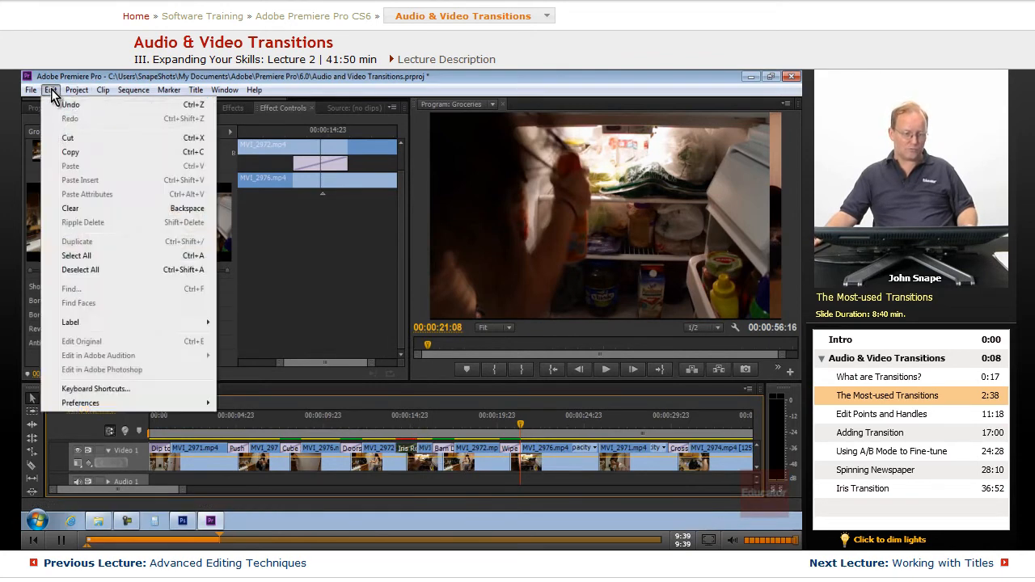
{"action": "mouse_move", "coordinate": [80, 402]}
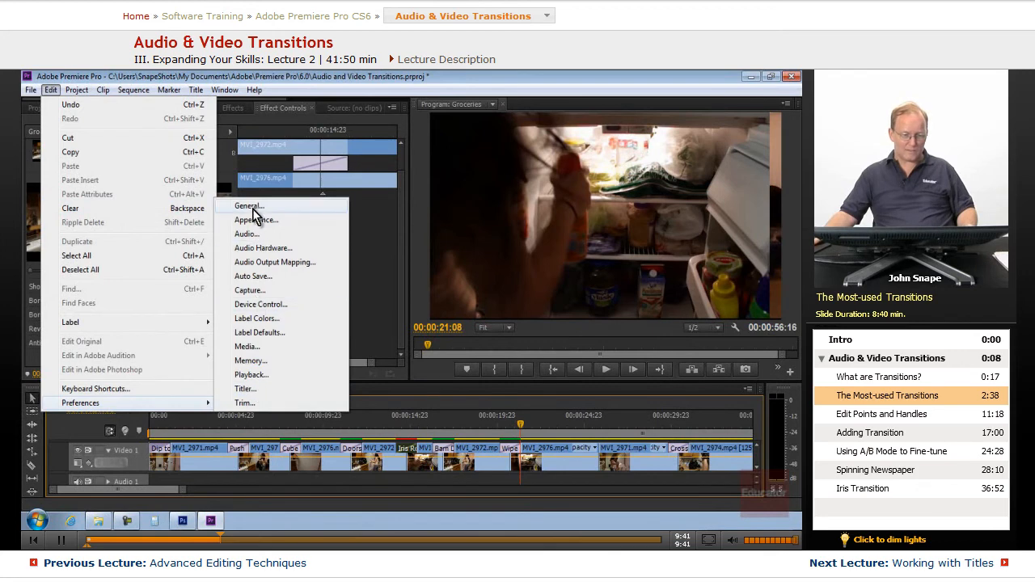
{"action": "left_click", "coordinate": [248, 205]}
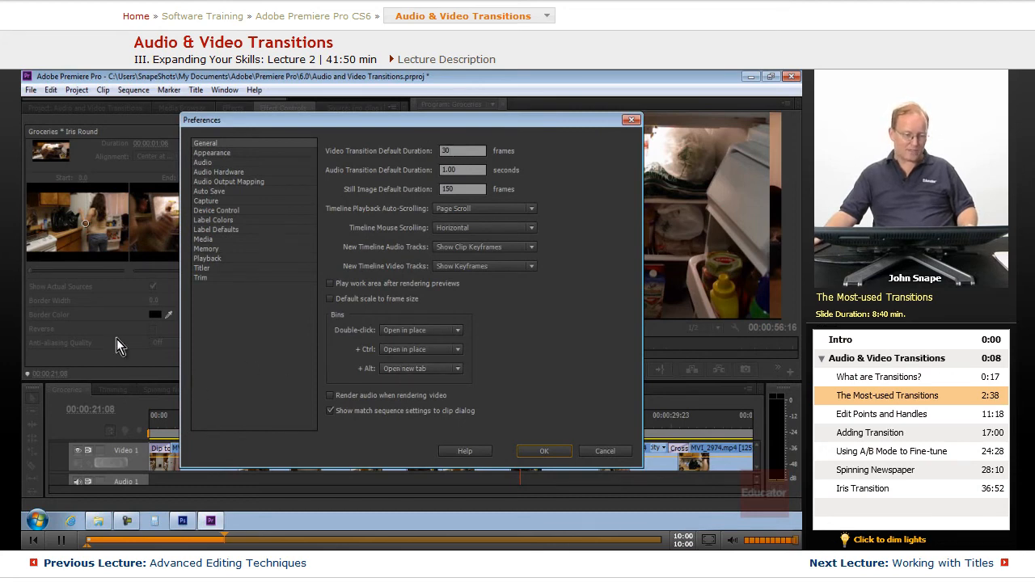
{"action": "mouse_move", "coordinate": [323, 333]}
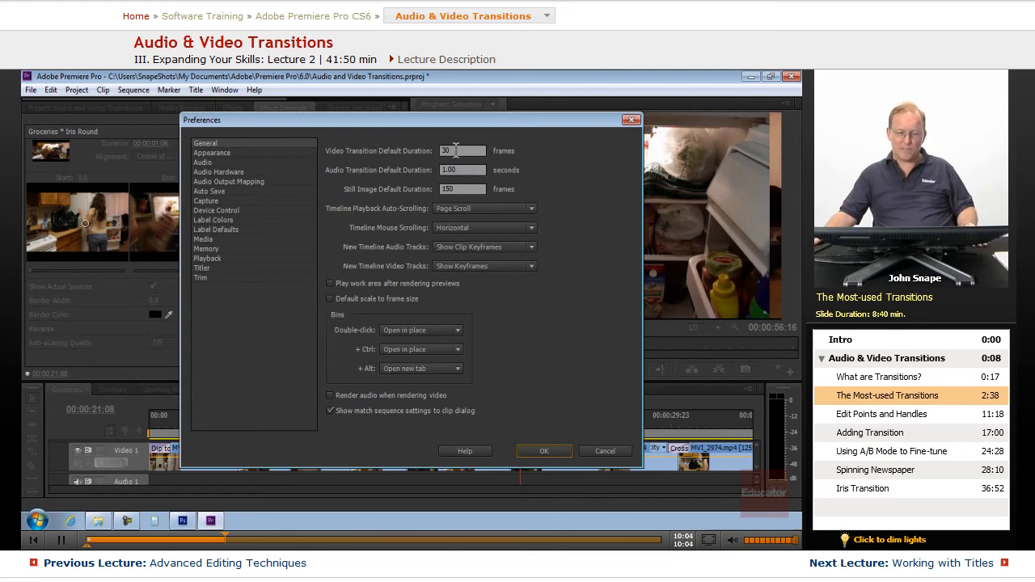
Step: Inspect the 30-frame video transition and 150-frame still image duration defaults, leaving them unchanged
{"action": "triple_click", "coordinate": [457, 151]}
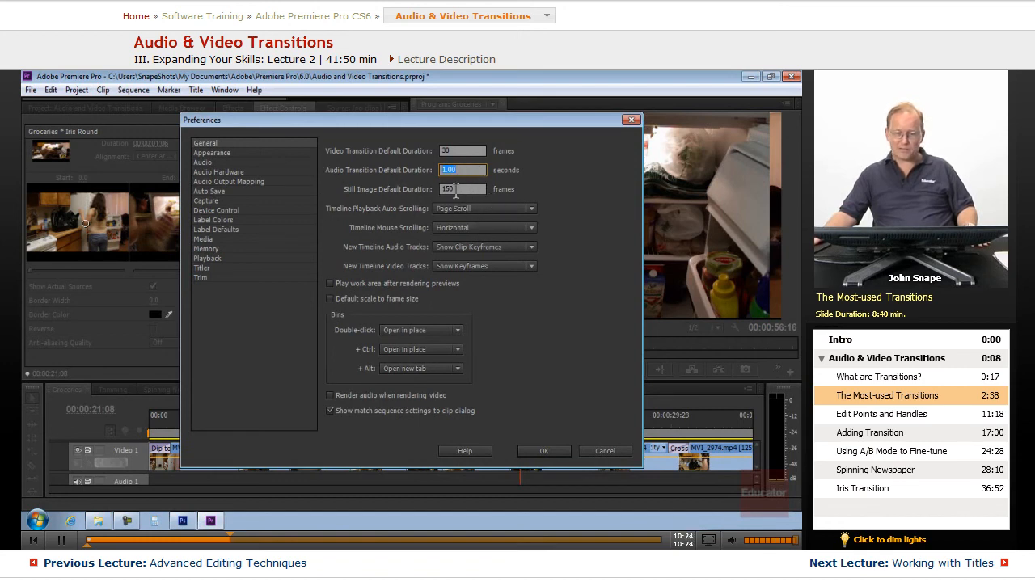
{"action": "left_click", "coordinate": [461, 189]}
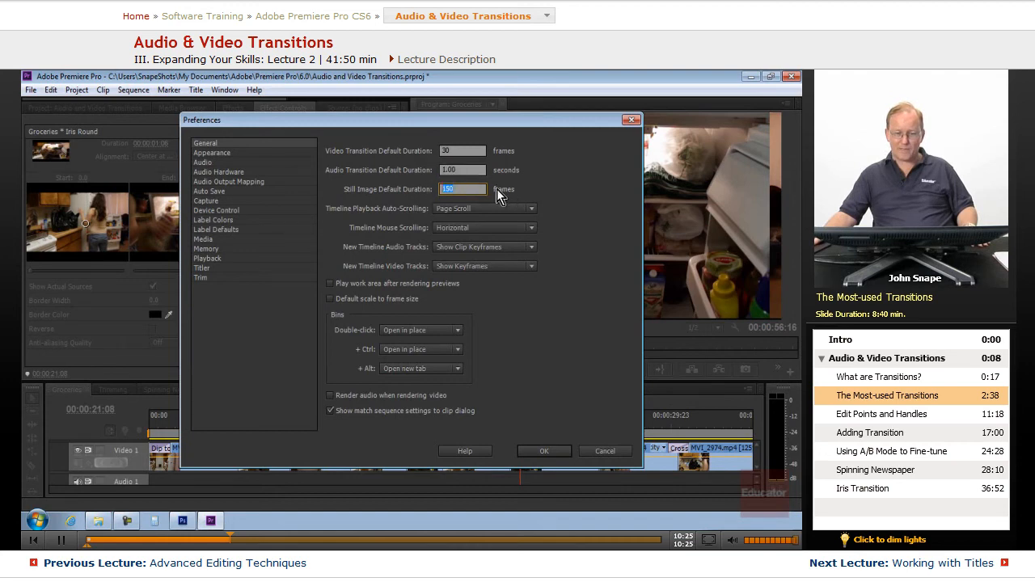
{"action": "mouse_move", "coordinate": [443, 236]}
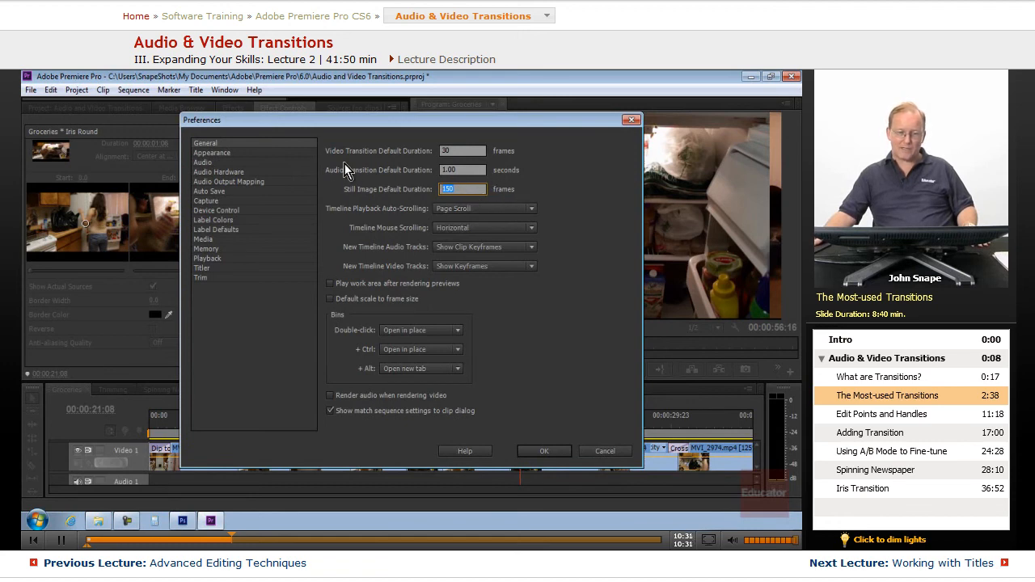
{"action": "mouse_move", "coordinate": [526, 238]}
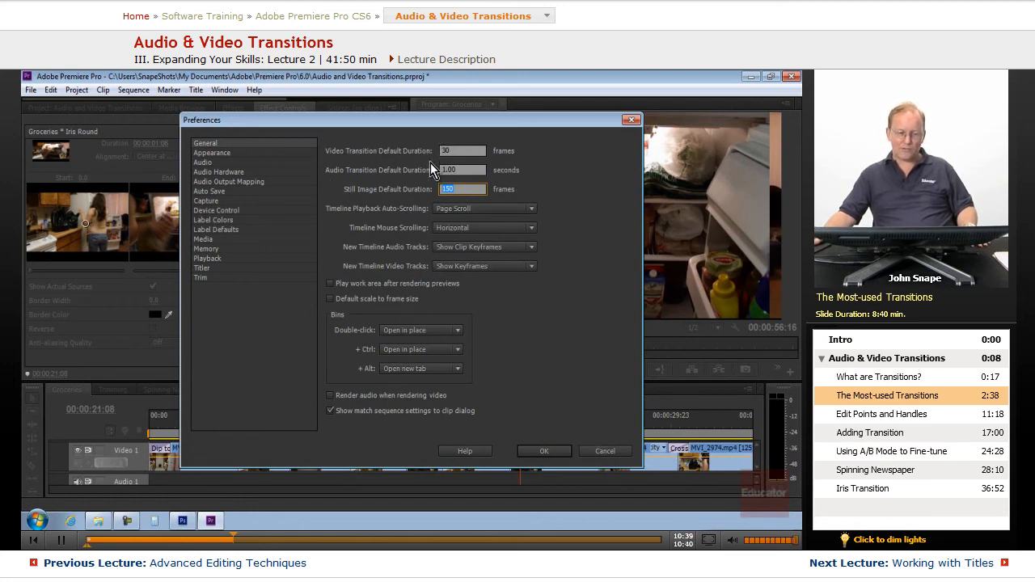
{"action": "mouse_move", "coordinate": [435, 138]}
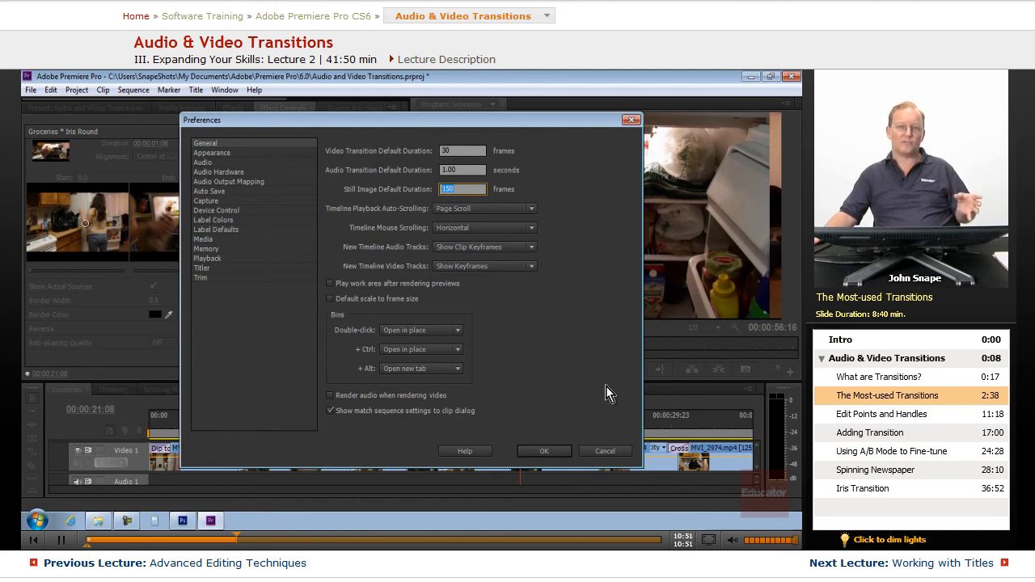
{"action": "mouse_move", "coordinate": [462, 151]}
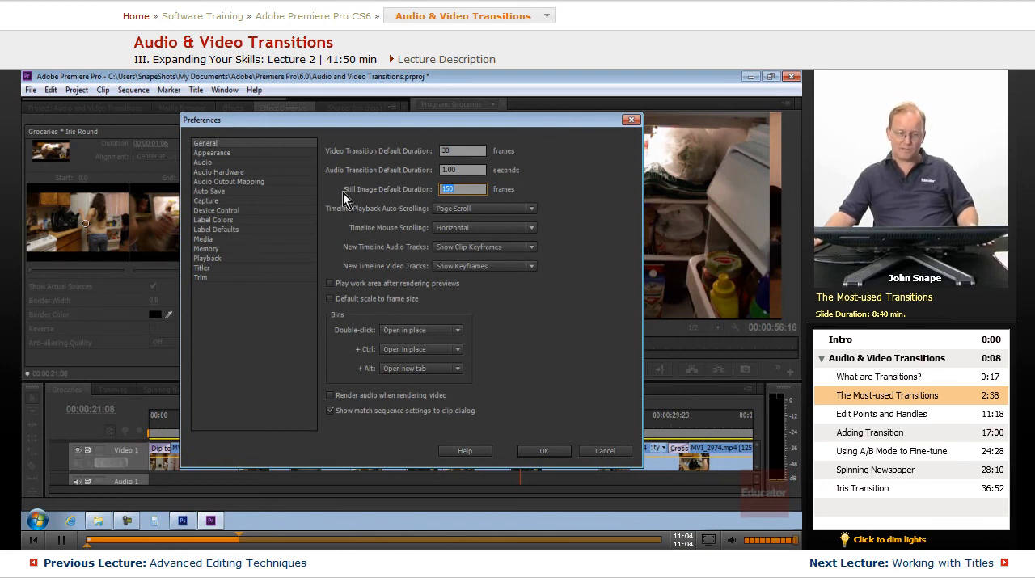
{"action": "mouse_move", "coordinate": [394, 195]}
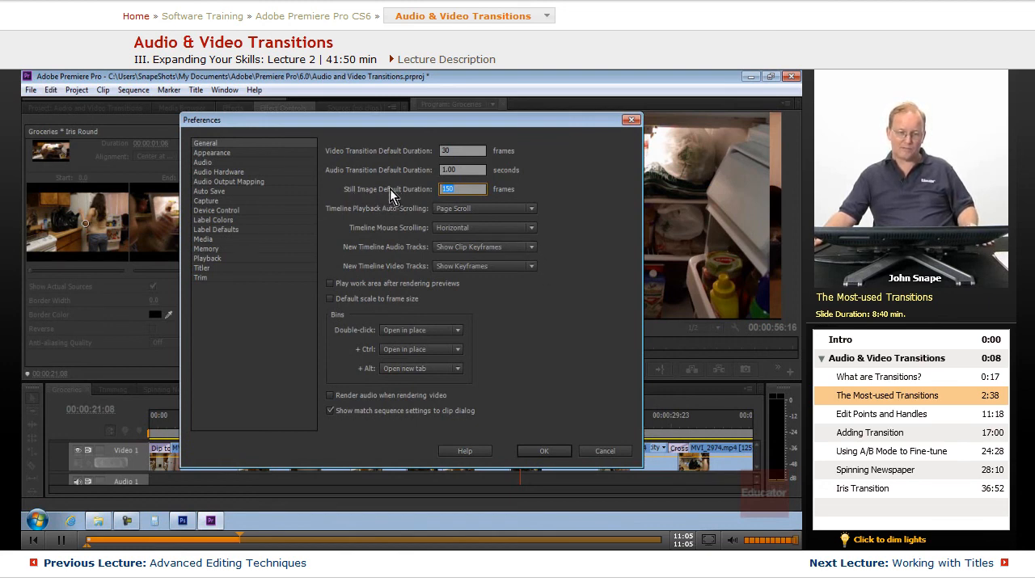
{"action": "mouse_move", "coordinate": [370, 153]}
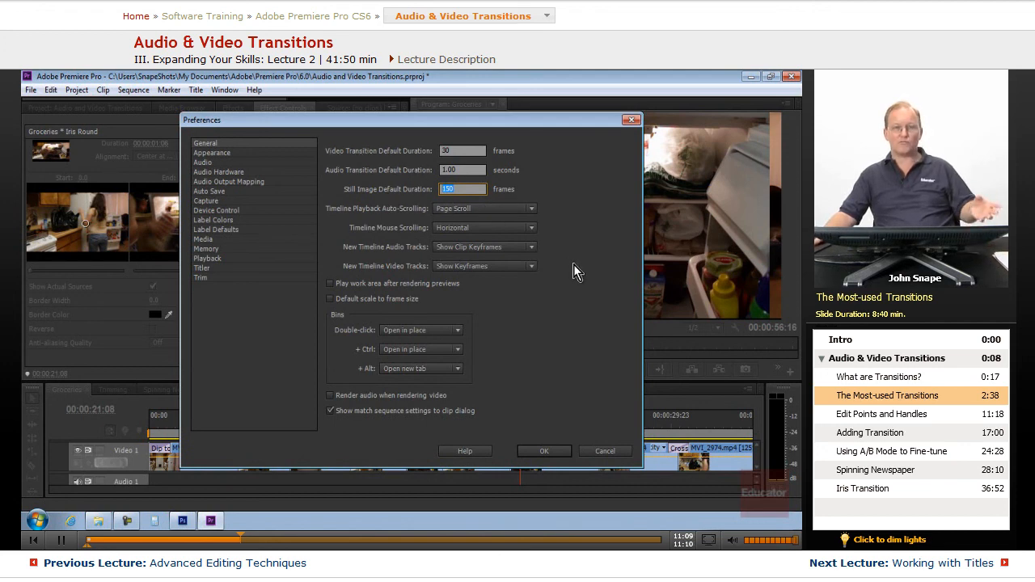
{"action": "mouse_move", "coordinate": [540, 315]}
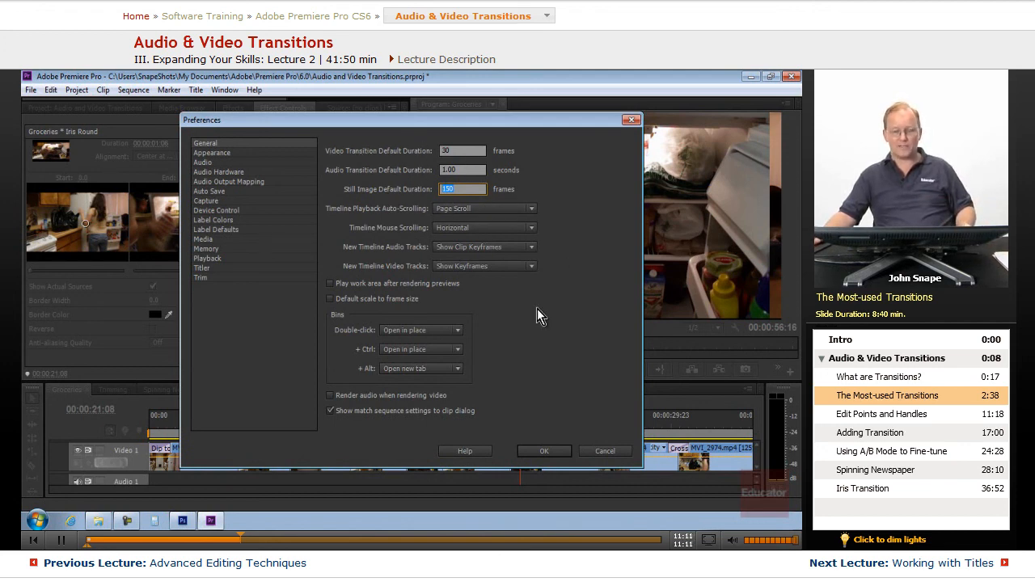